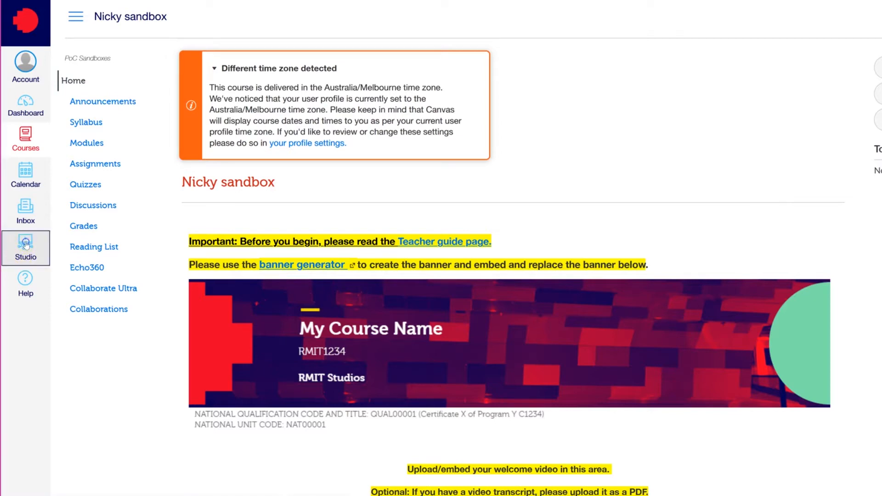
Reach the Studio media library from the course navigation and the phone's hamburger menu.
click(26, 248)
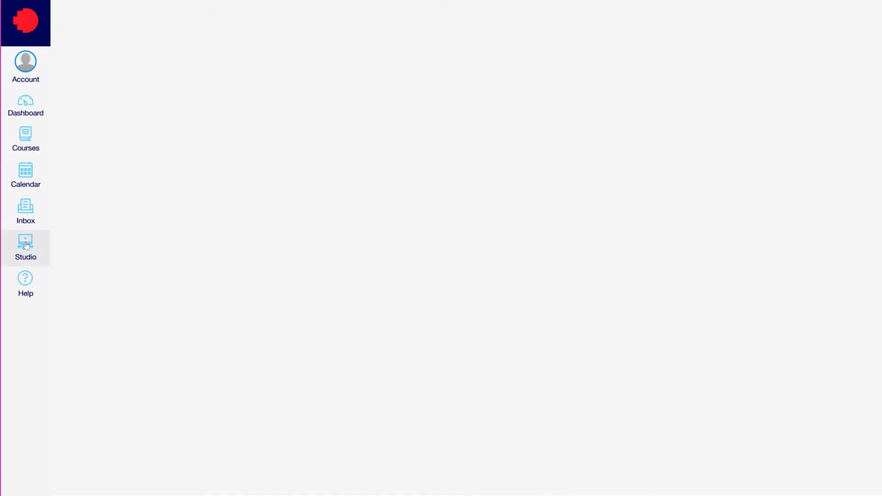
click(25, 247)
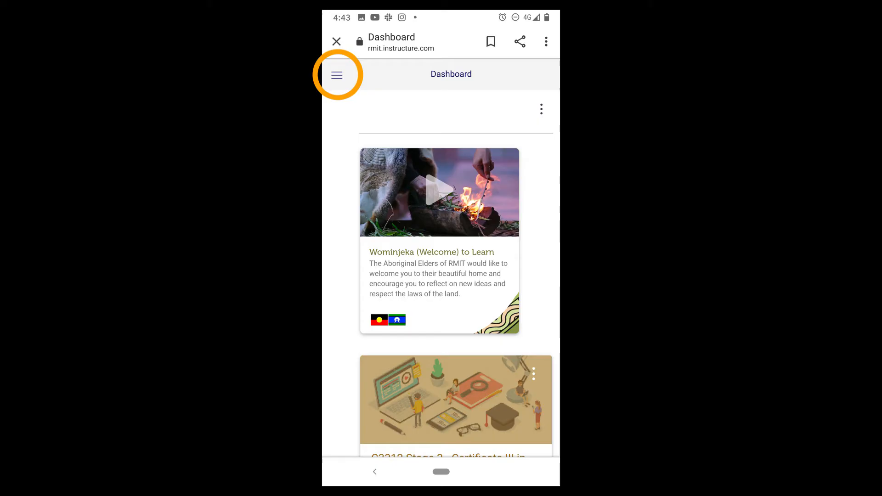
click(337, 73)
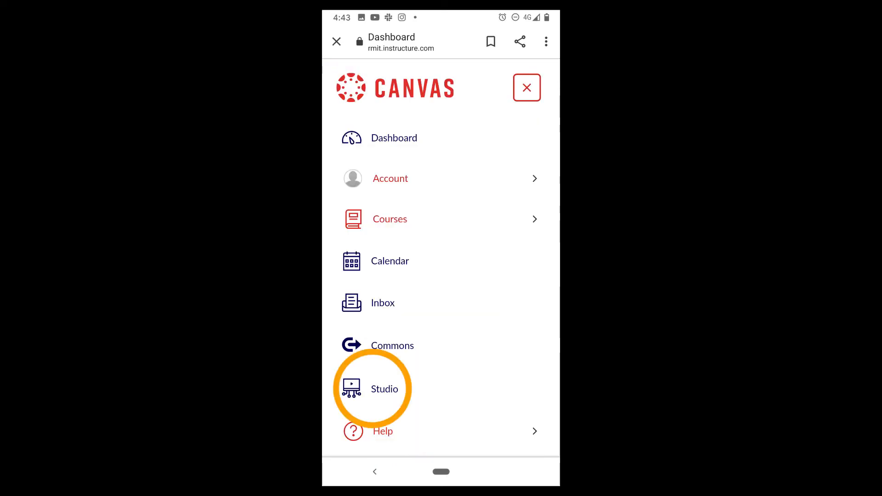
click(384, 389)
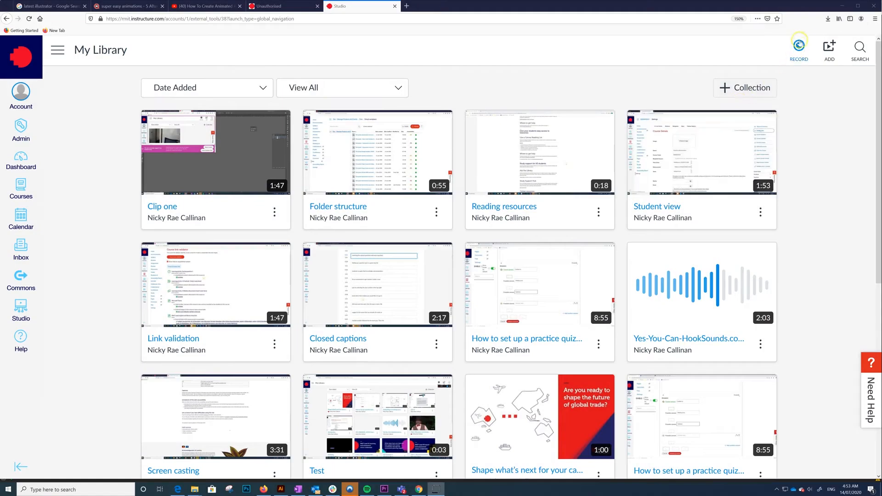
Start a Webcam Capture and allow camera and microphone access to show the live preview.
click(799, 50)
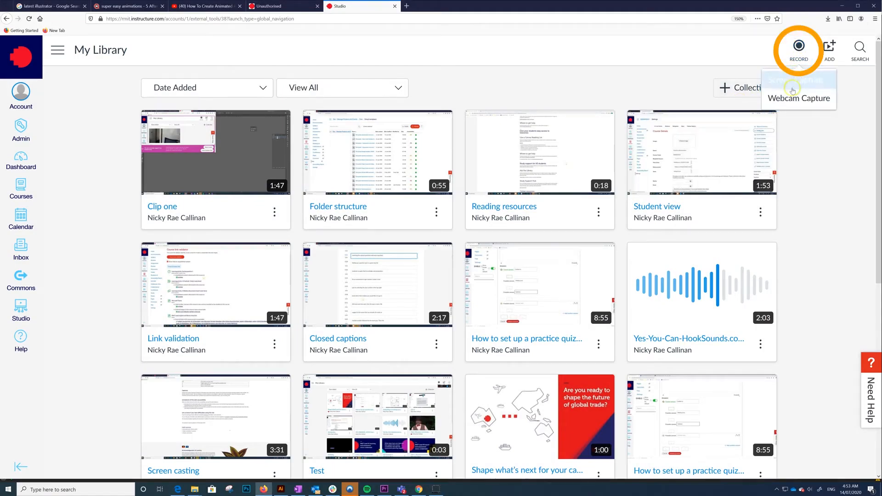
click(799, 99)
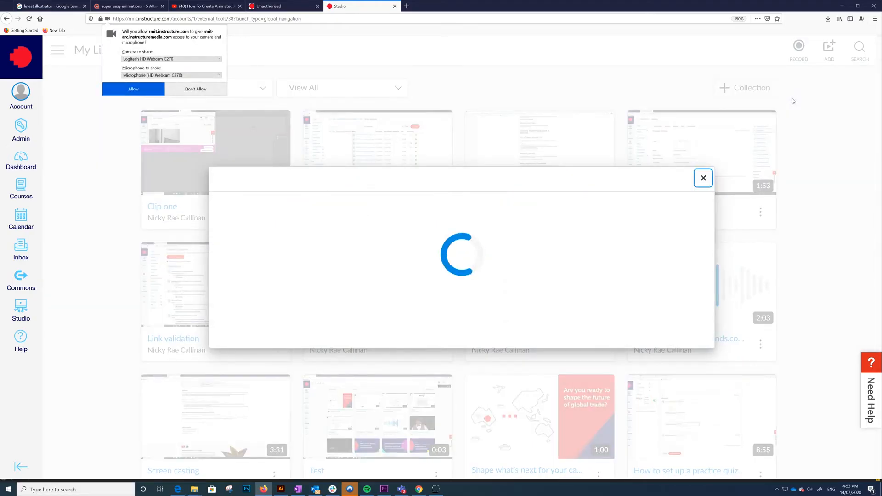
click(134, 89)
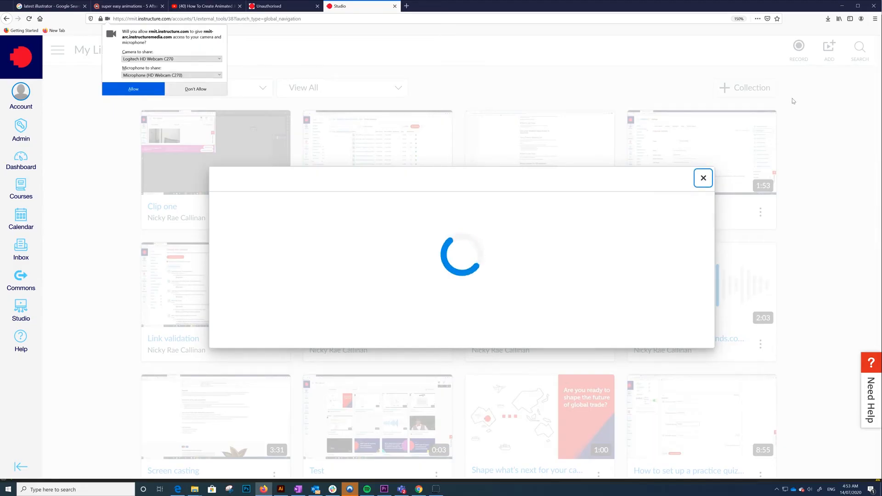
click(133, 89)
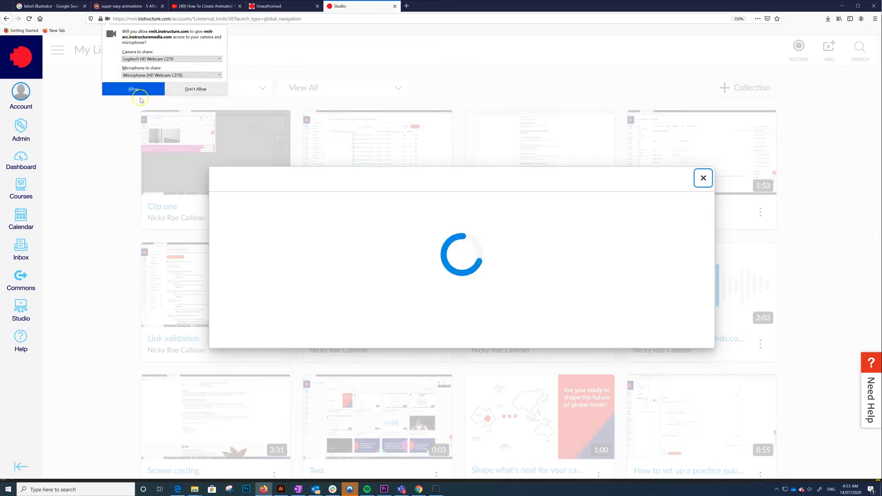
click(133, 89)
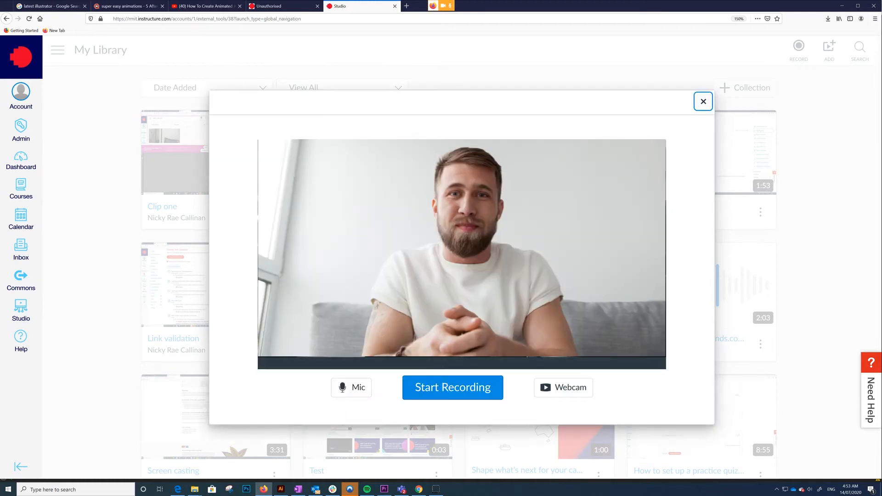
Record a seven-second webcam clip, retitle it 'Asse...' (Assessment) and save it to the library.
click(453, 387)
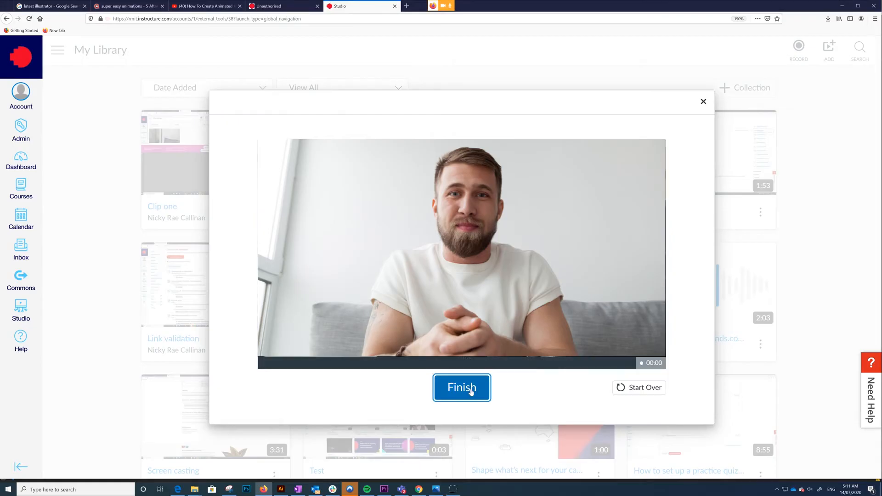
mouse_move(671, 380)
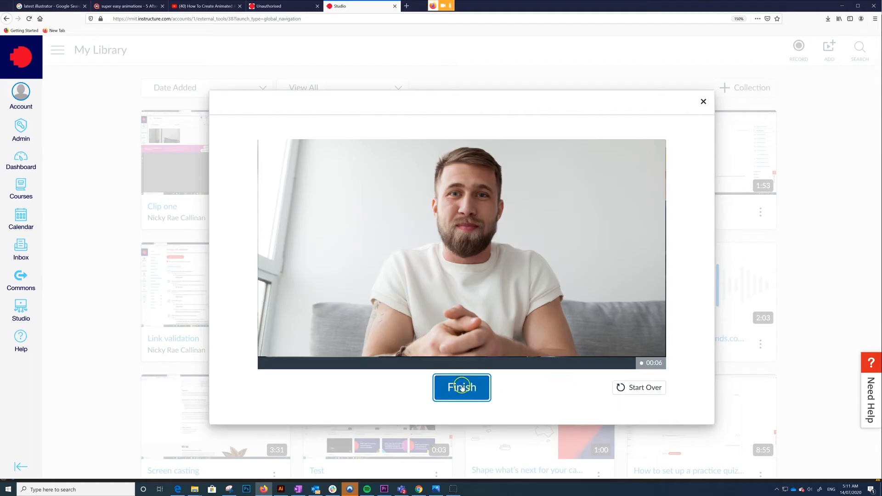
click(461, 387)
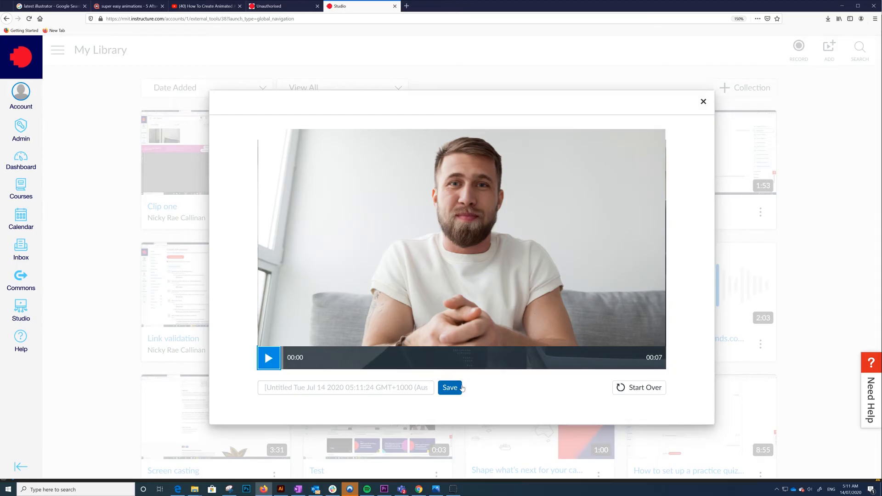
click(345, 387)
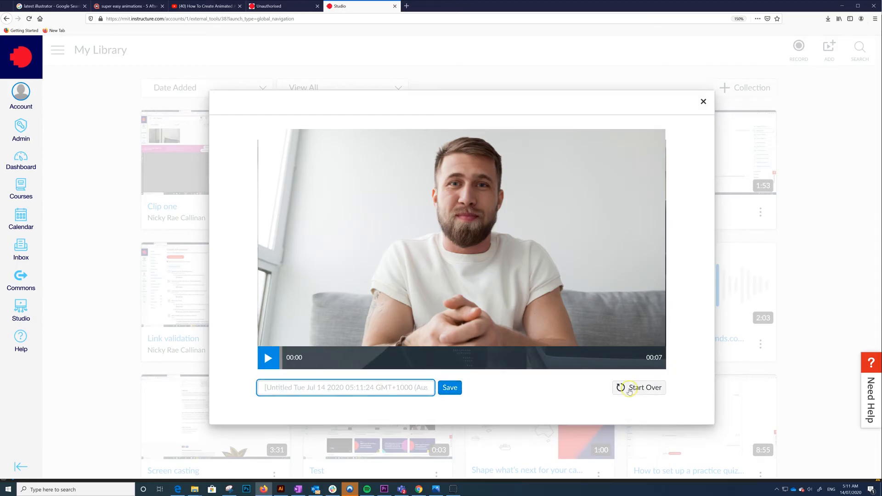
text(Assessment)
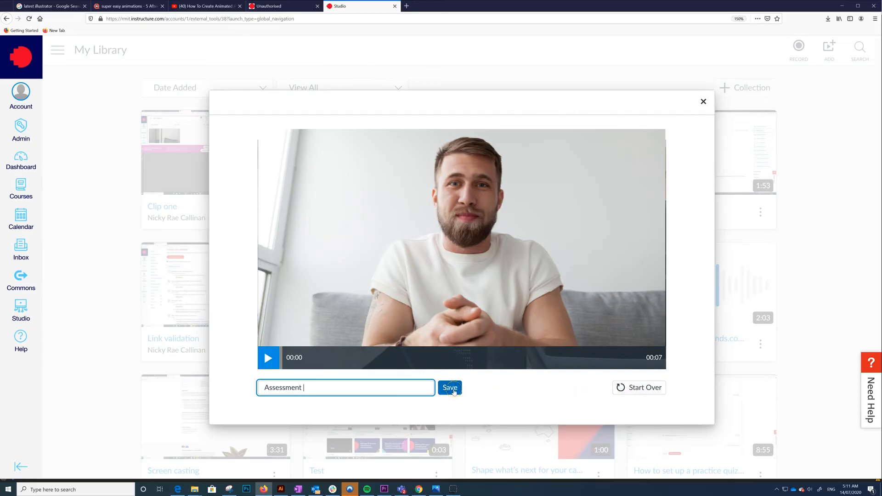
click(449, 388)
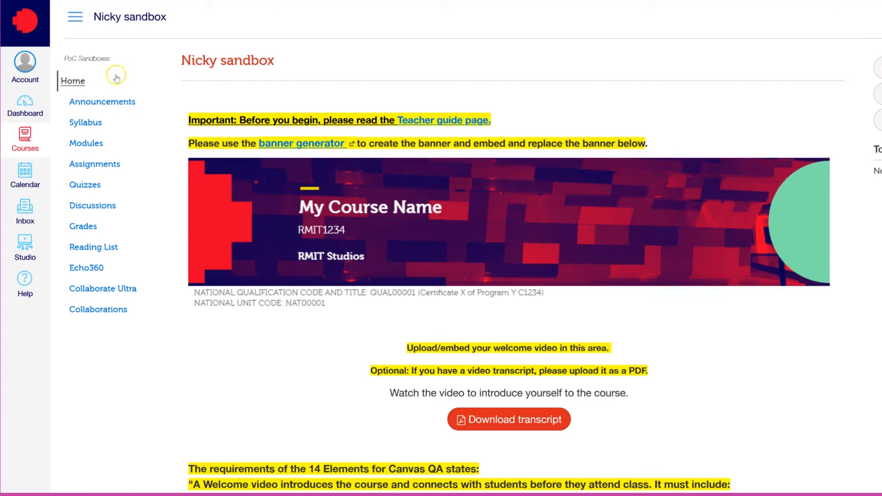
Go to Assignments, start a submission on 'Upload video' and choose the Studio library option.
click(94, 163)
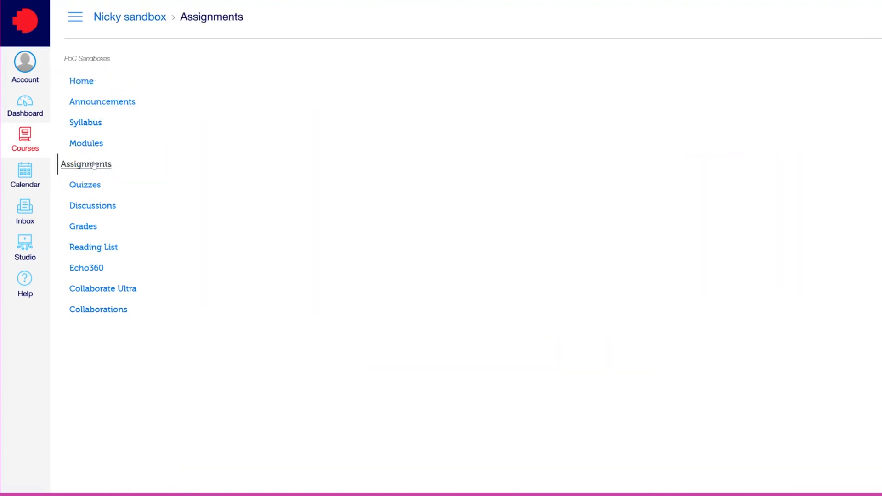
click(85, 163)
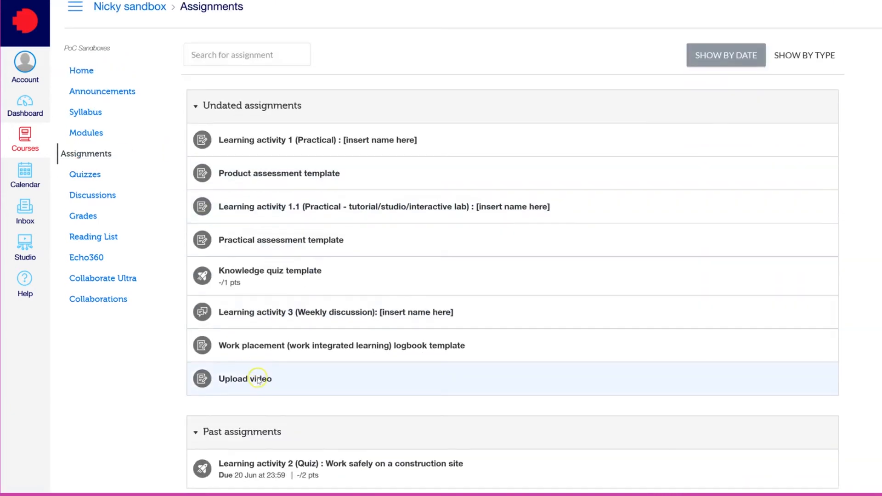
scroll(down, 3)
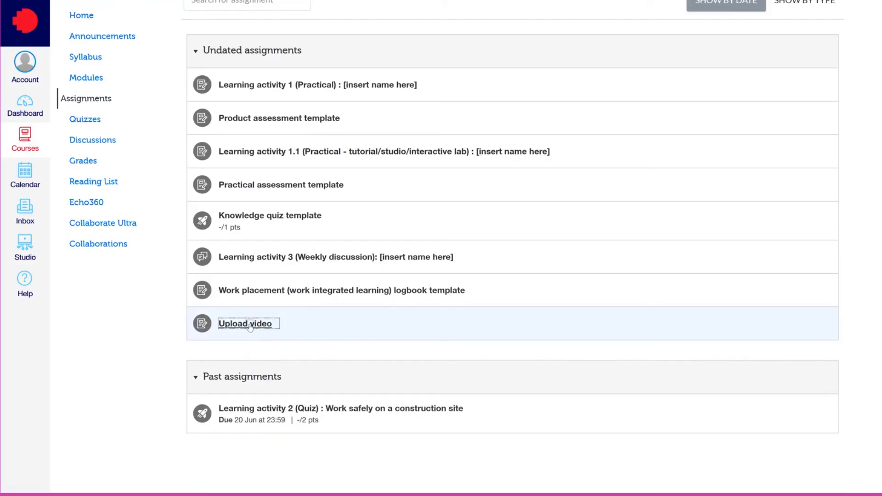
click(244, 323)
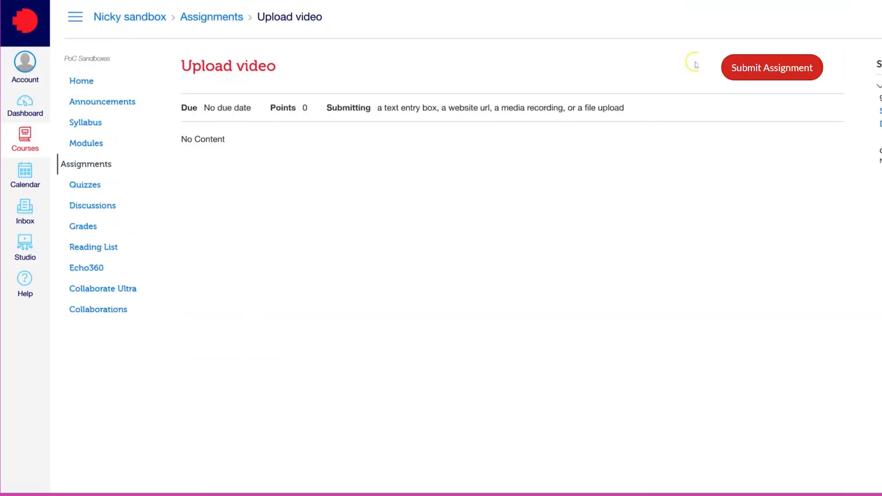
click(771, 67)
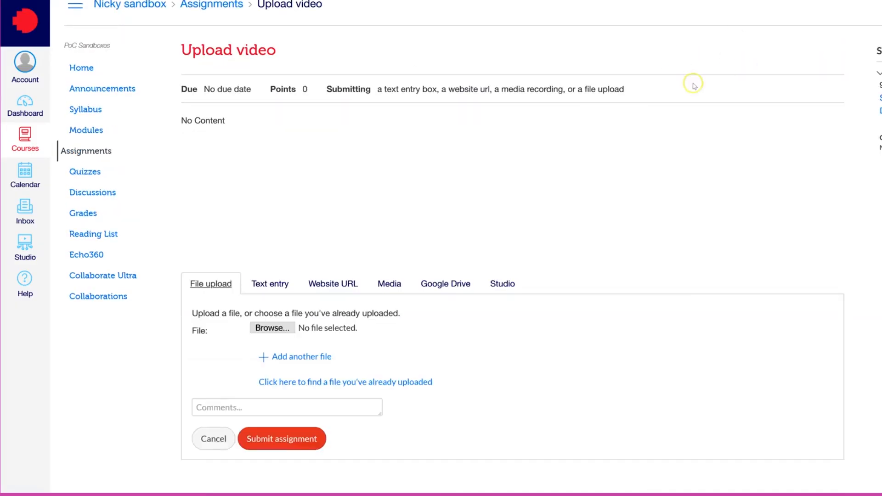
mouse_move(481, 181)
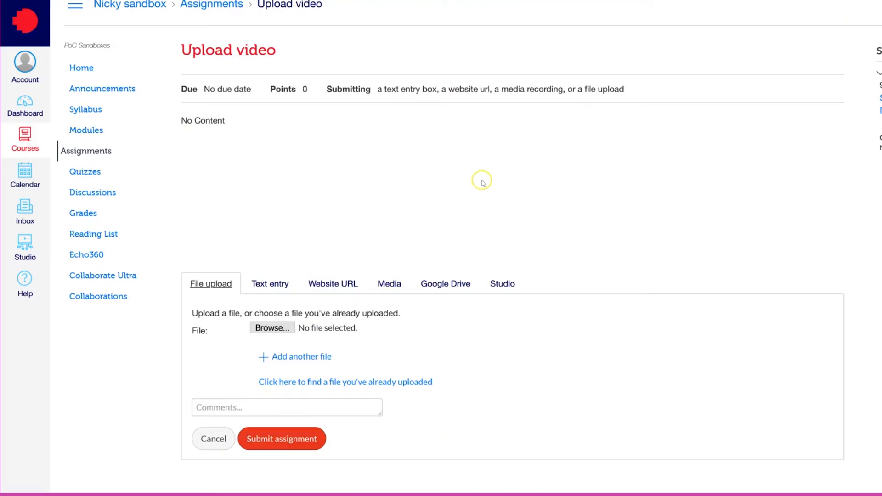
click(501, 283)
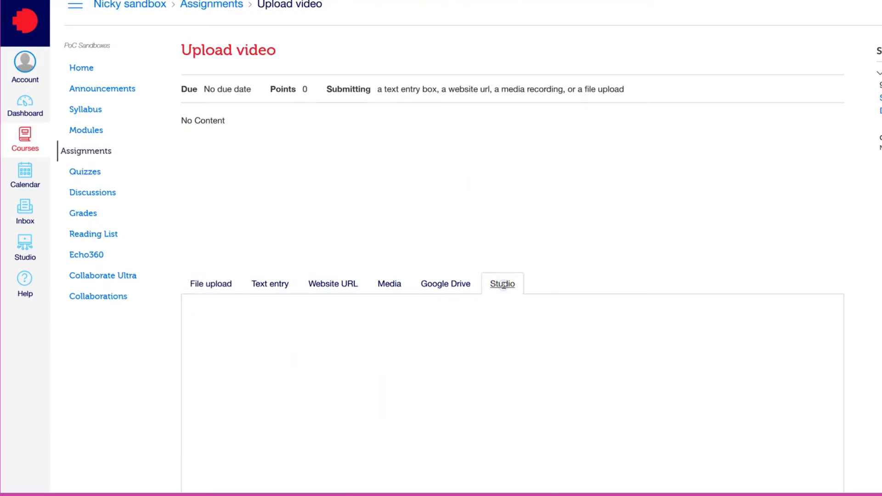
Select the 'test' video, turn off Allow Comments and embed it into the submission.
click(502, 283)
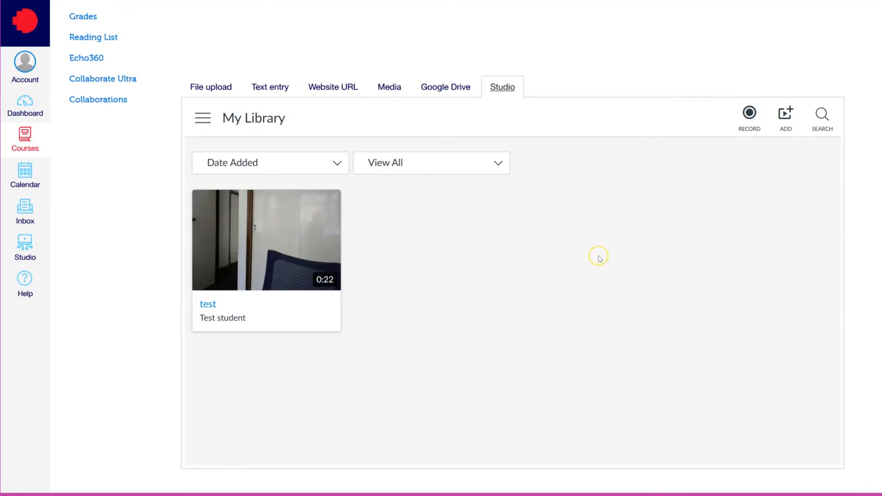
mouse_move(332, 303)
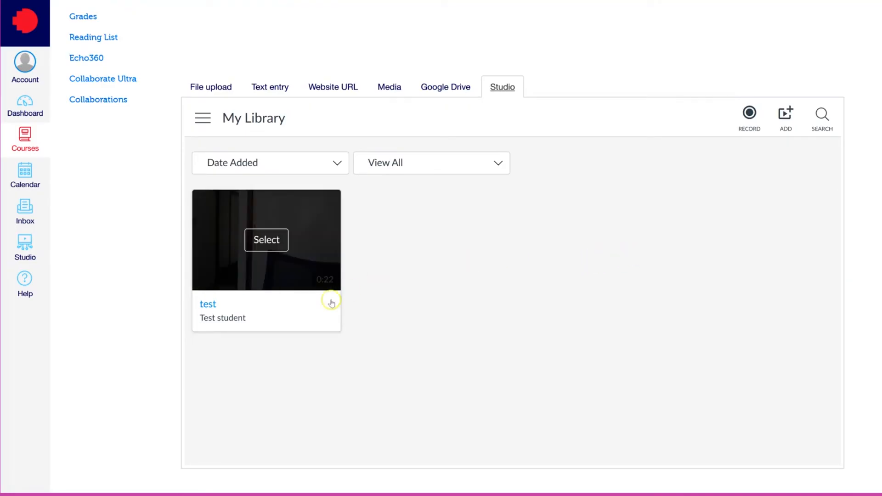
click(265, 240)
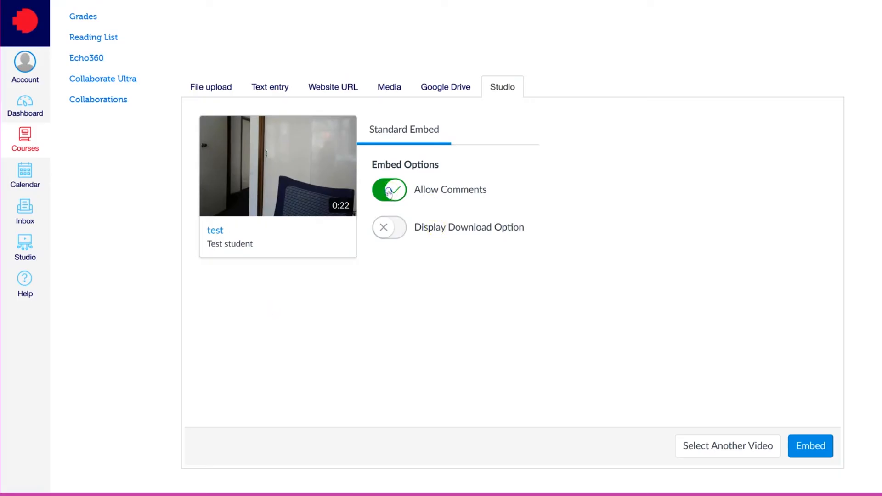
click(389, 189)
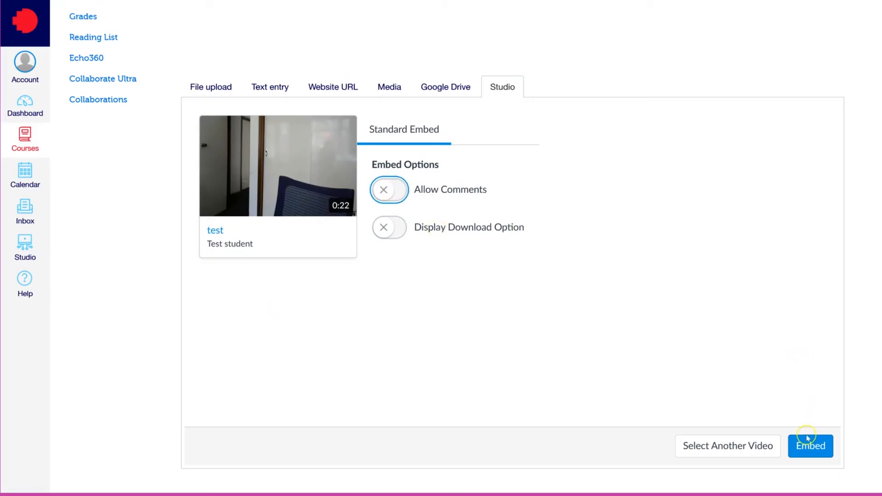
click(809, 447)
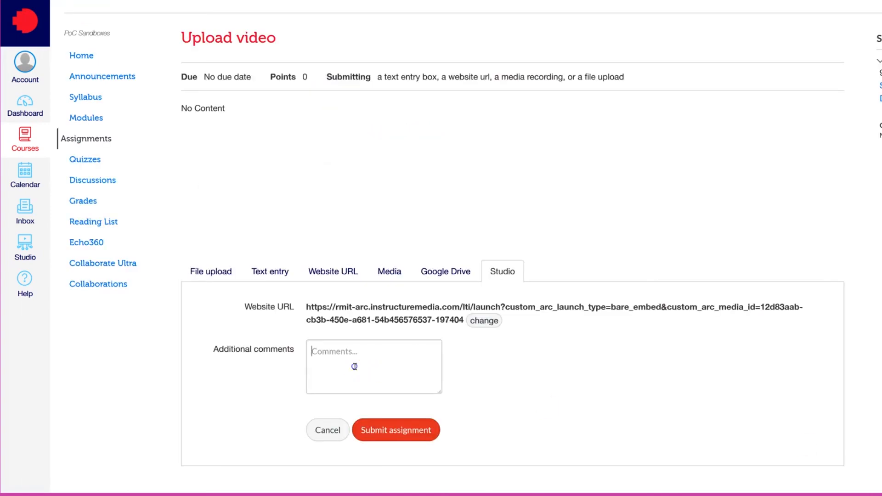
Add the comment 'Please see my video attached' and submit the assignment.
text(Please see my video attatched)
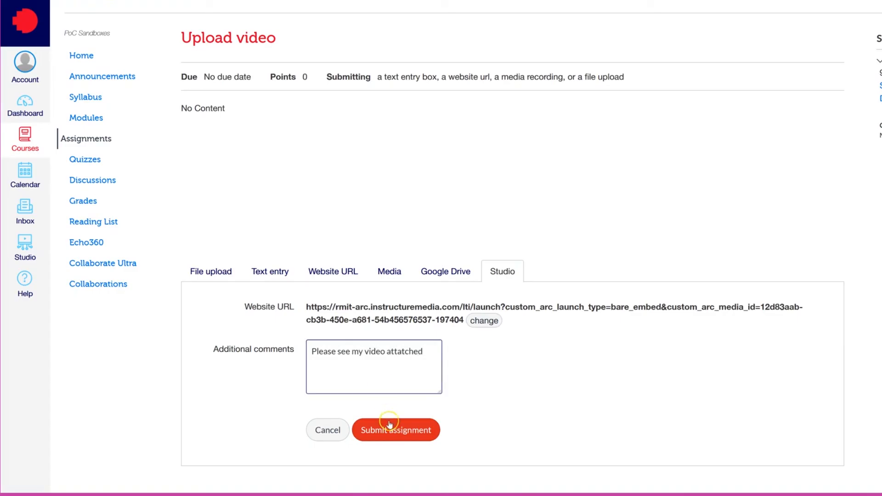
click(397, 431)
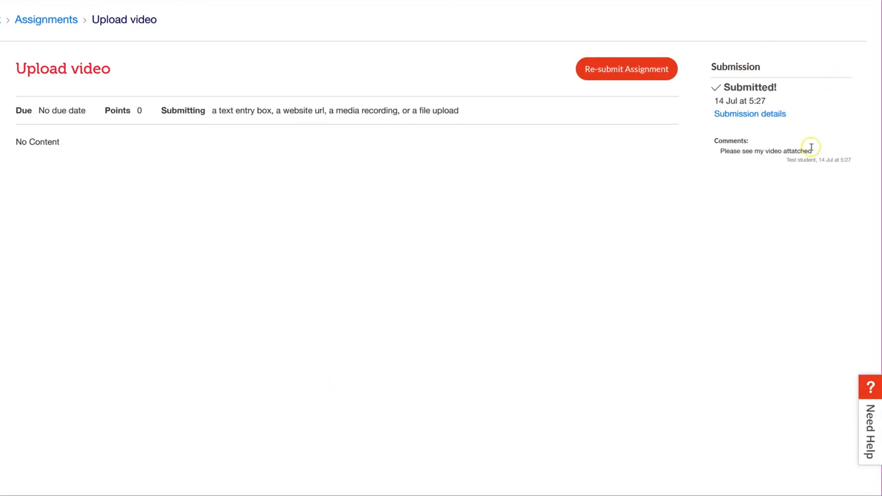
mouse_move(751, 184)
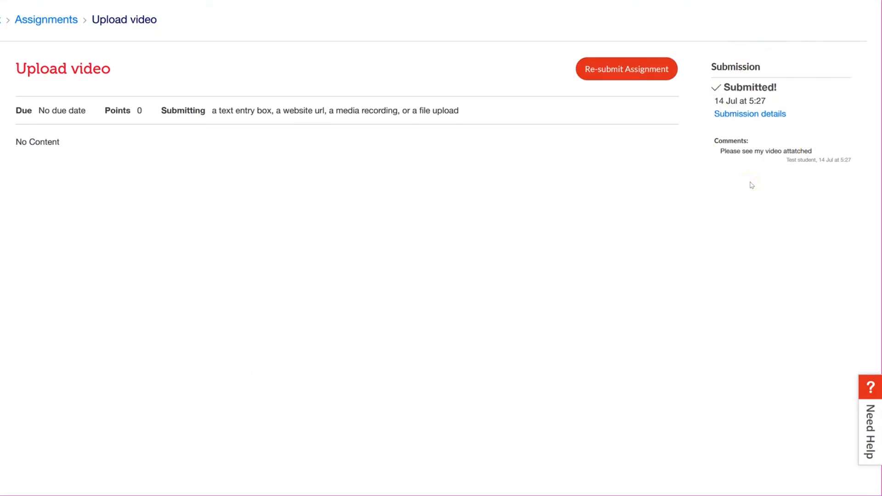